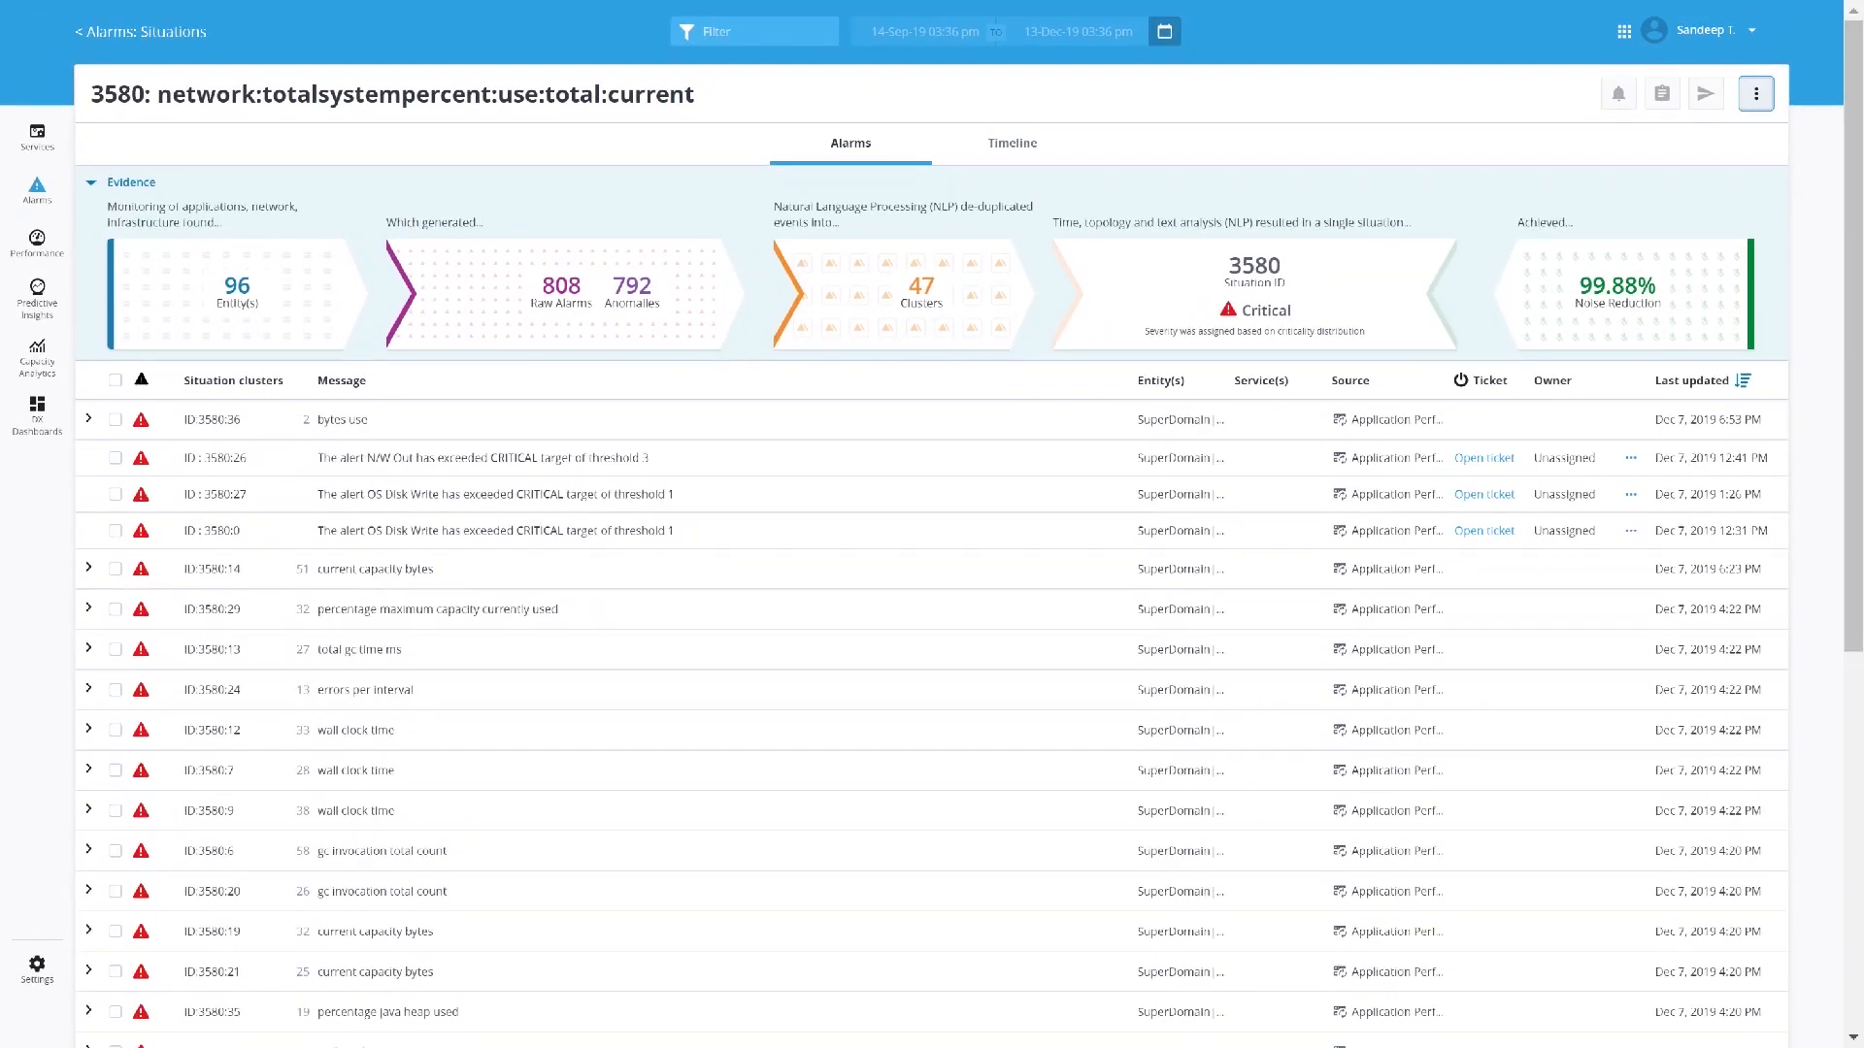
Raise root-cause ticket INC9759279 on the top tasautomationlbvm2 alarm, then view the MyID App dashboard
left_click(1011, 143)
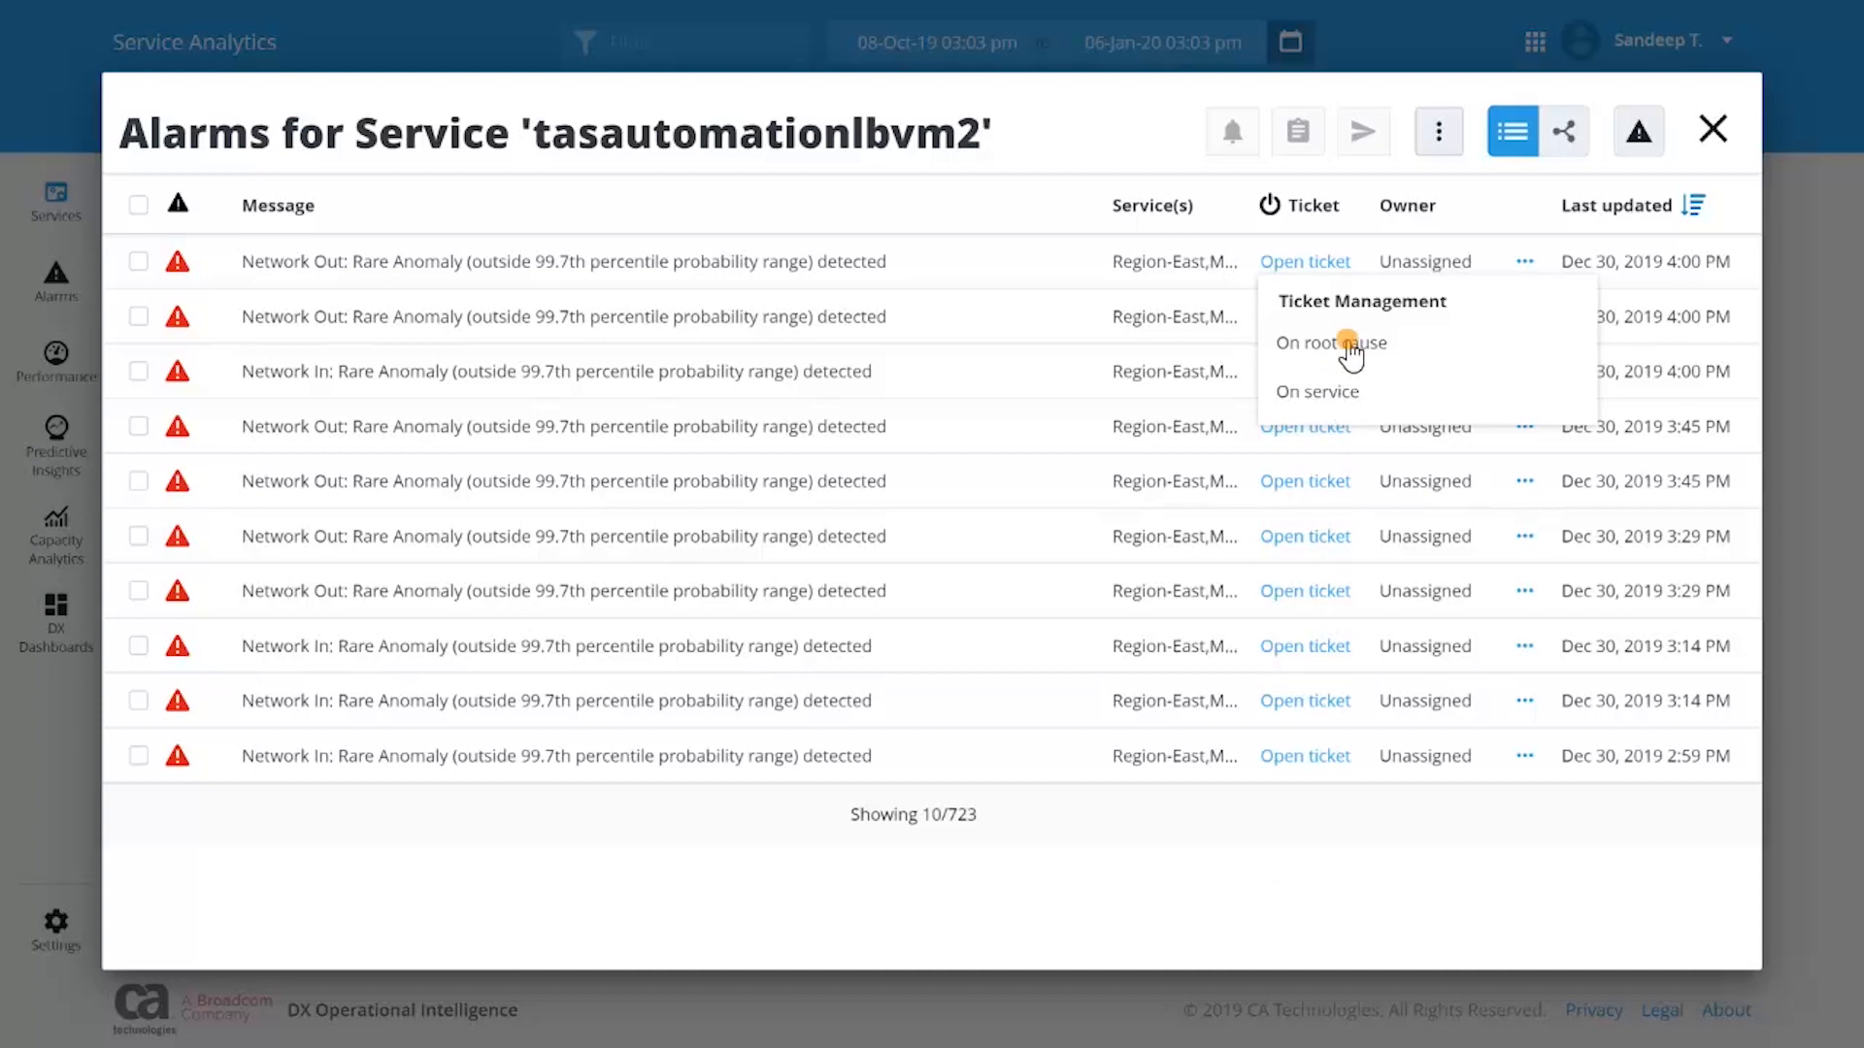
left_click(1324, 343)
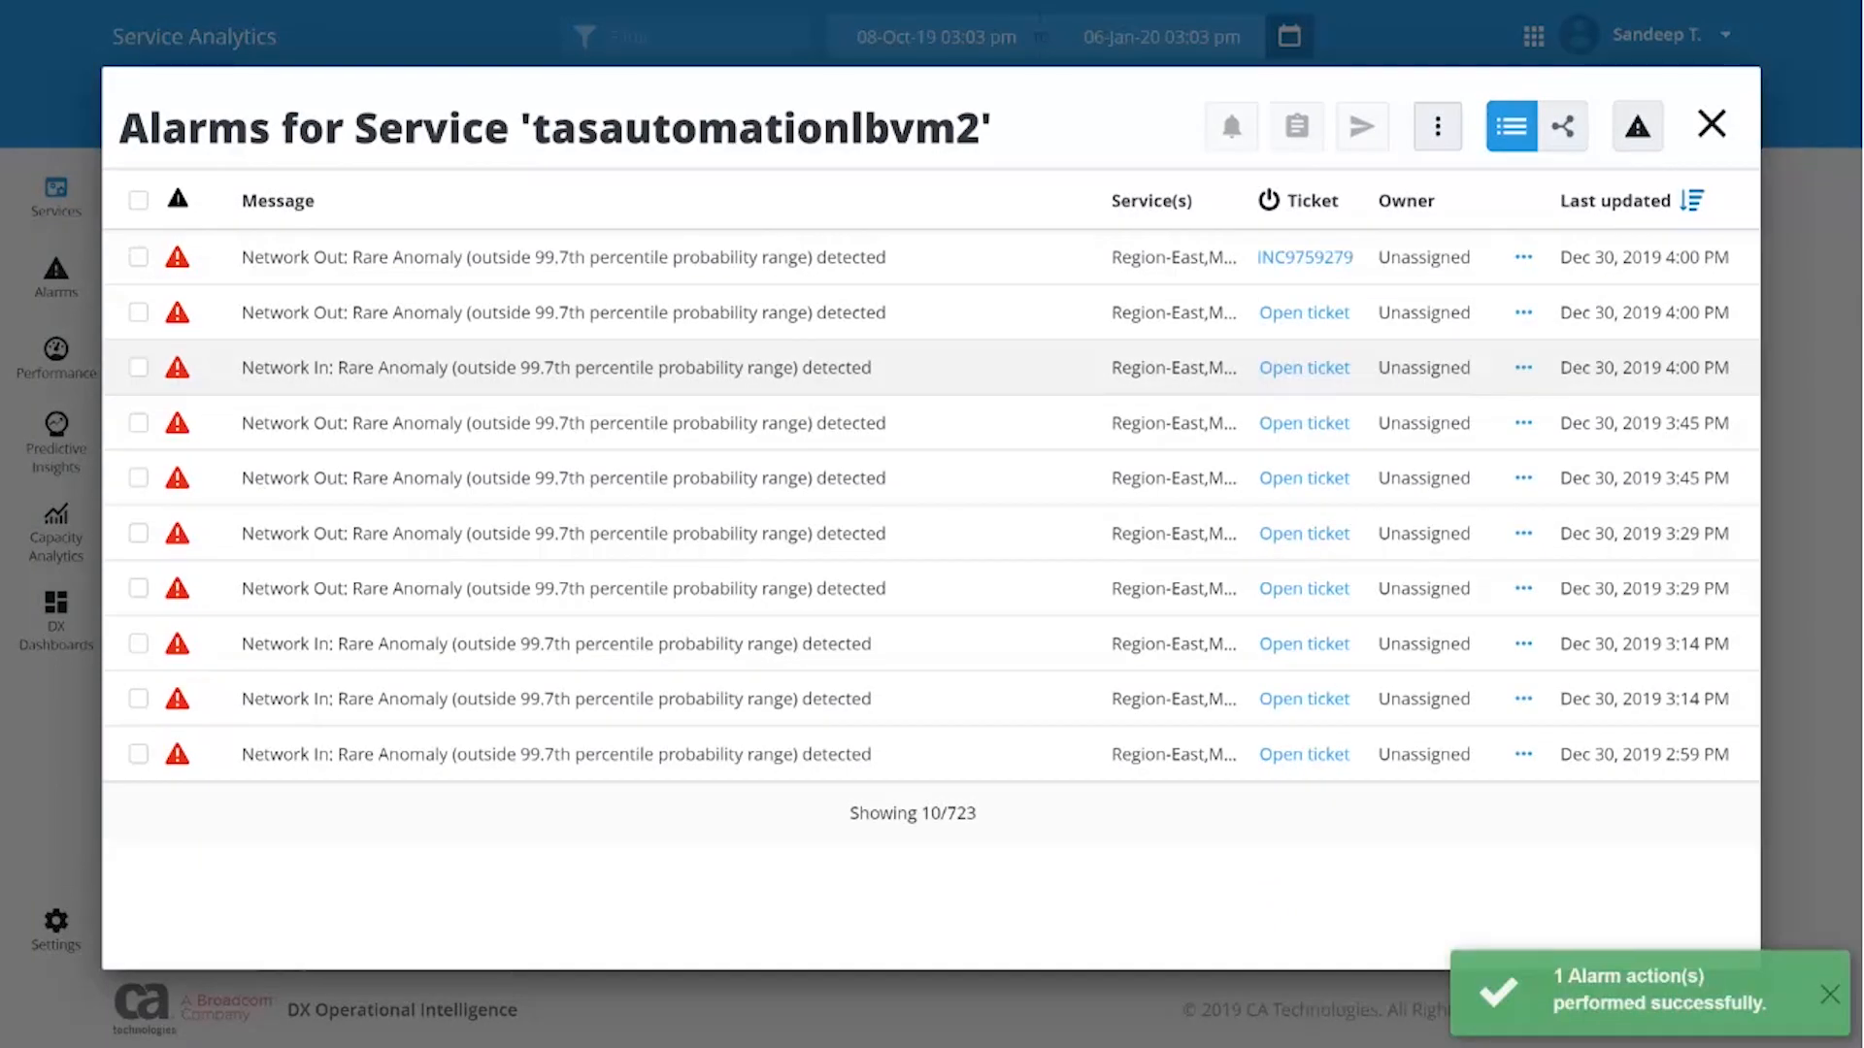
left_click(1710, 124)
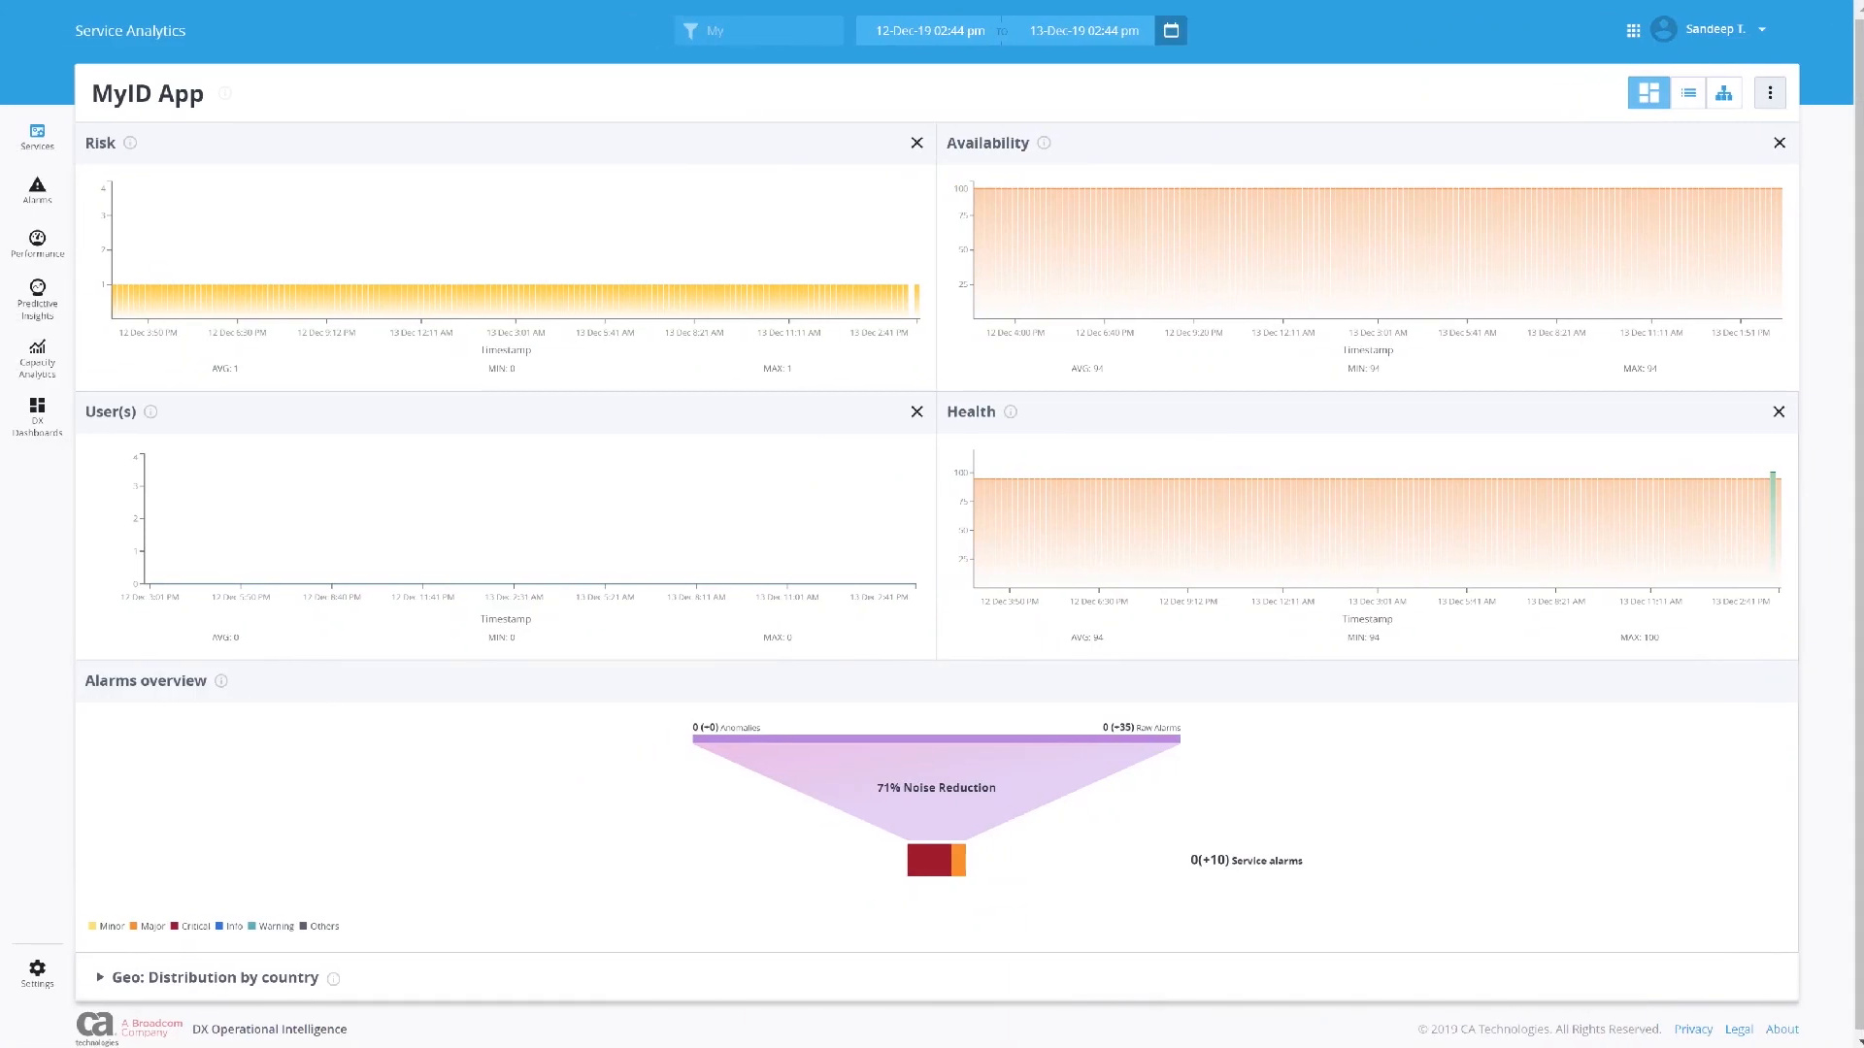